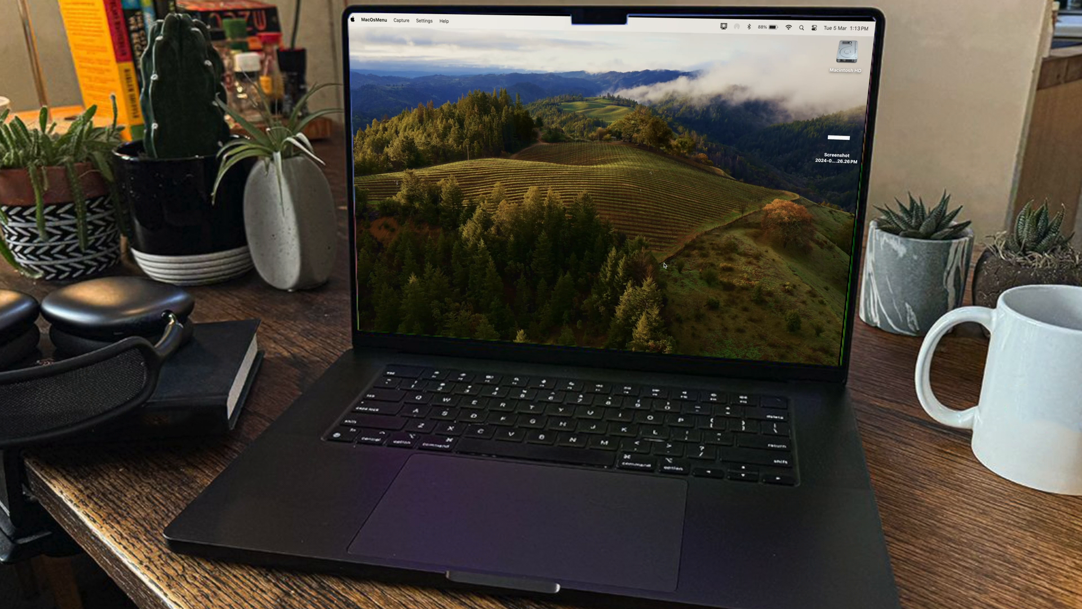
View About This Mac details (MacBook Pro, Apple M3, 8 GB, Sonoma 14.1) and its More Info page
left_click(352, 20)
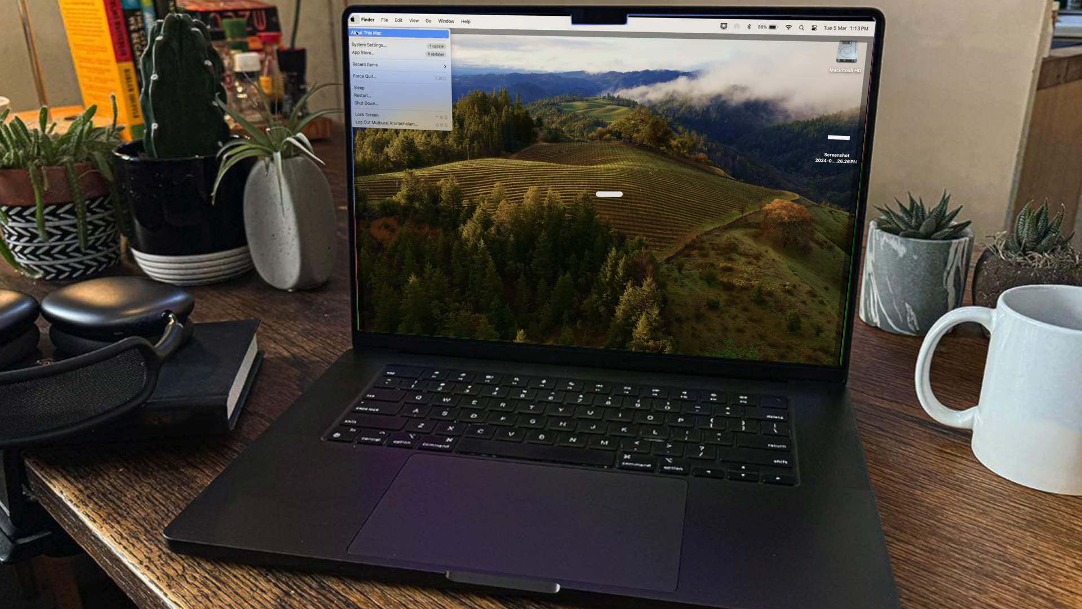
left_click(368, 33)
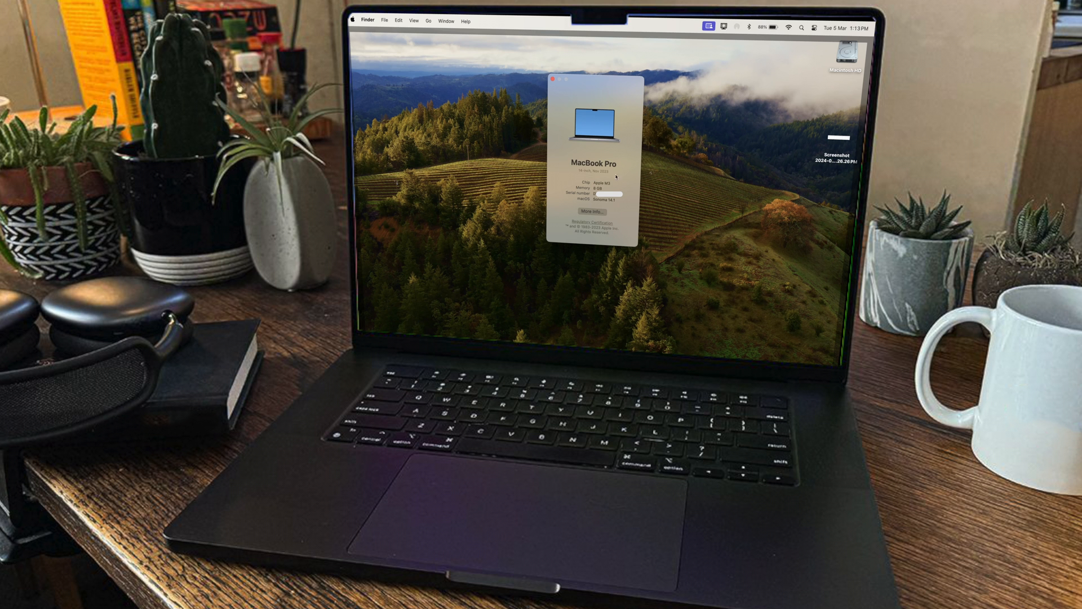
left_click(590, 211)
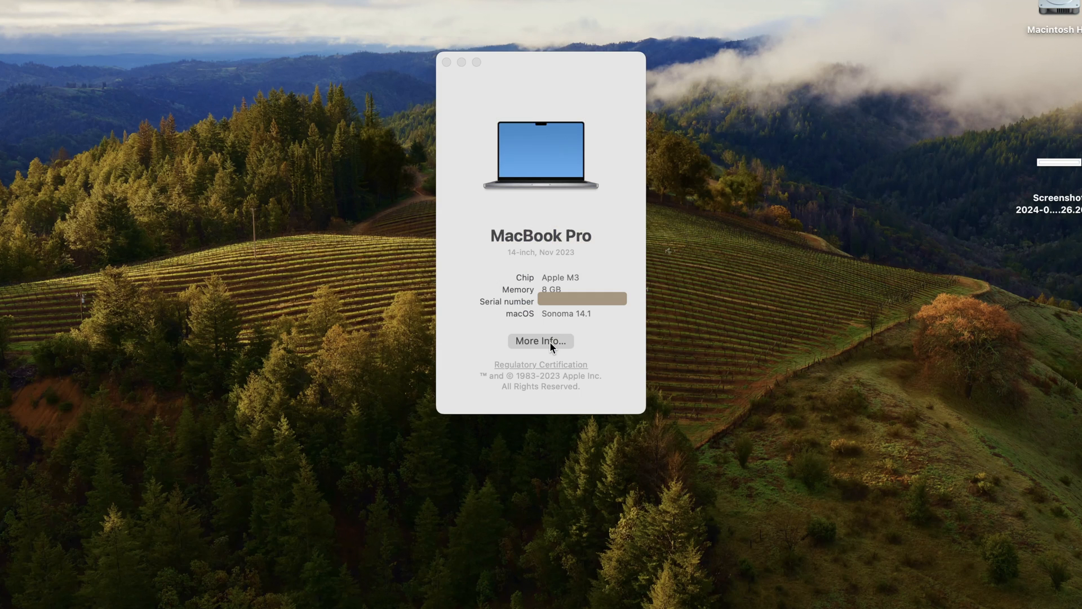
left_click(540, 340)
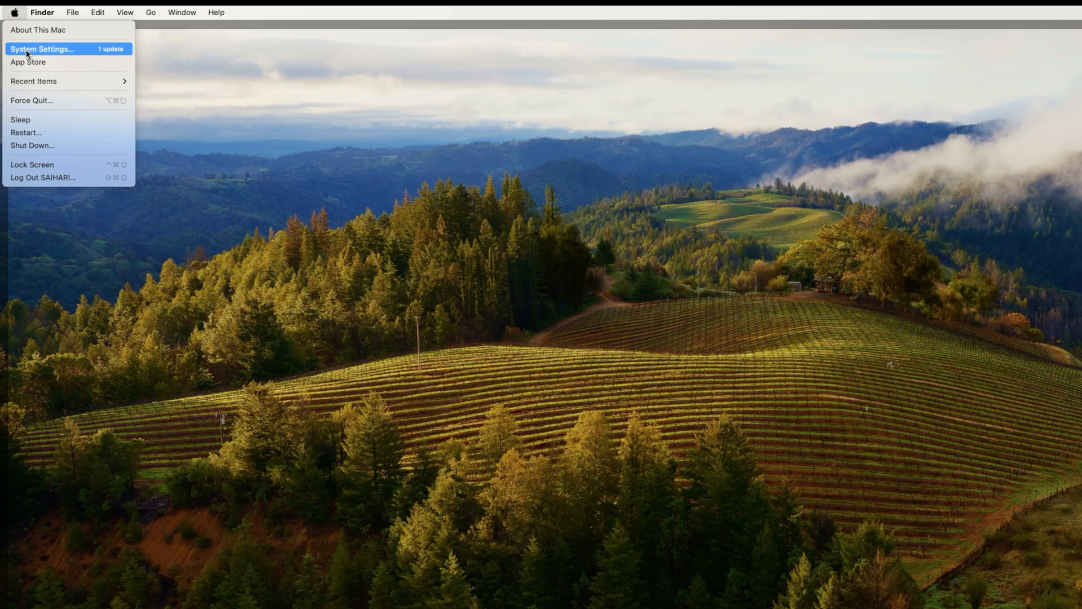
Bring up the signed-in Apple ID account page in System Settings with its iCloud and security options
left_click(42, 48)
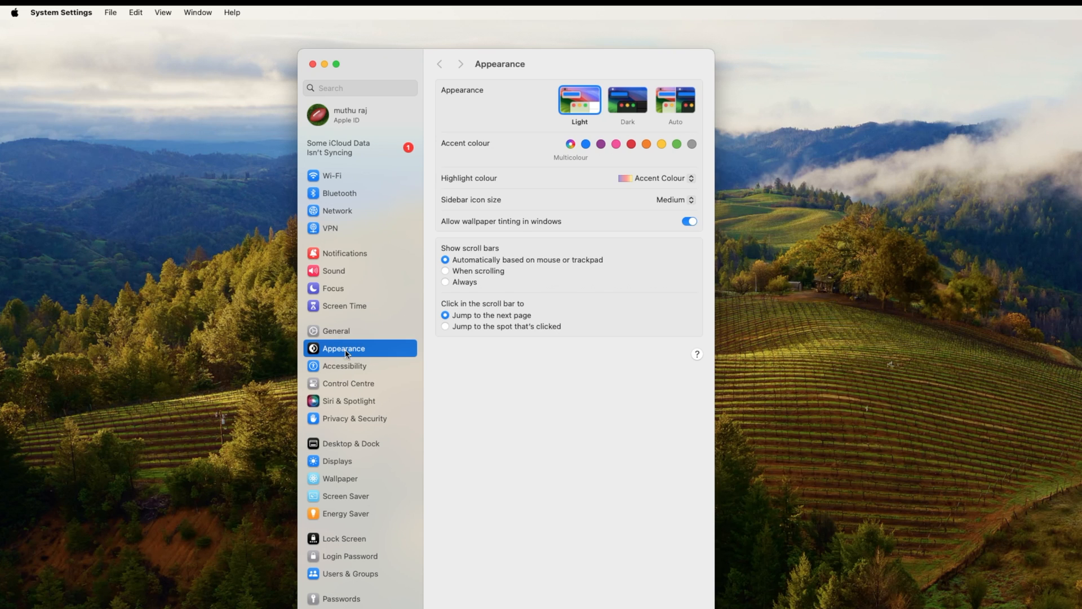
left_click(359, 115)
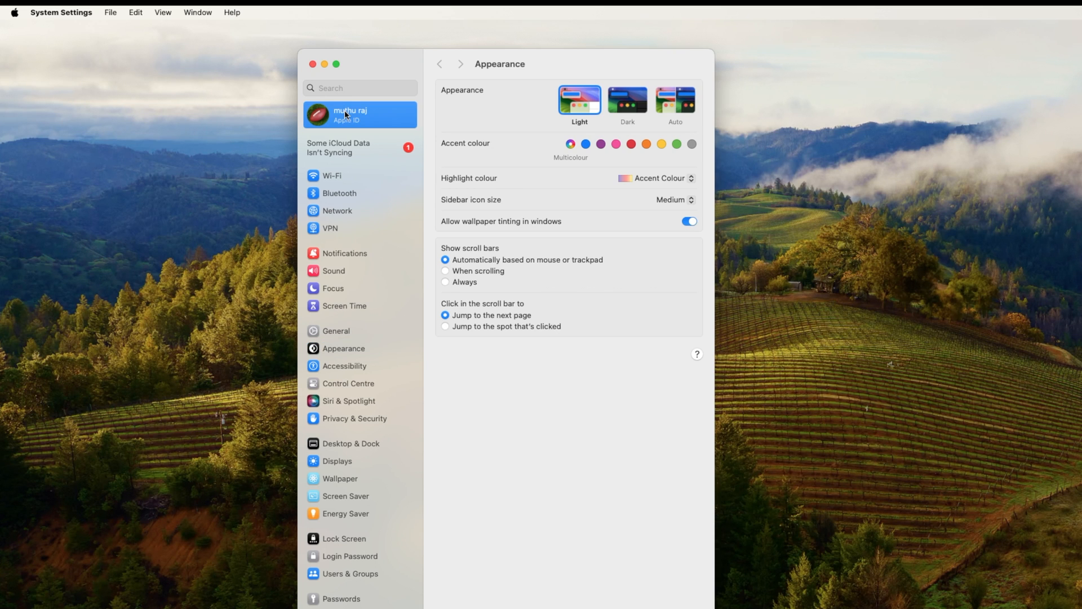
left_click(350, 115)
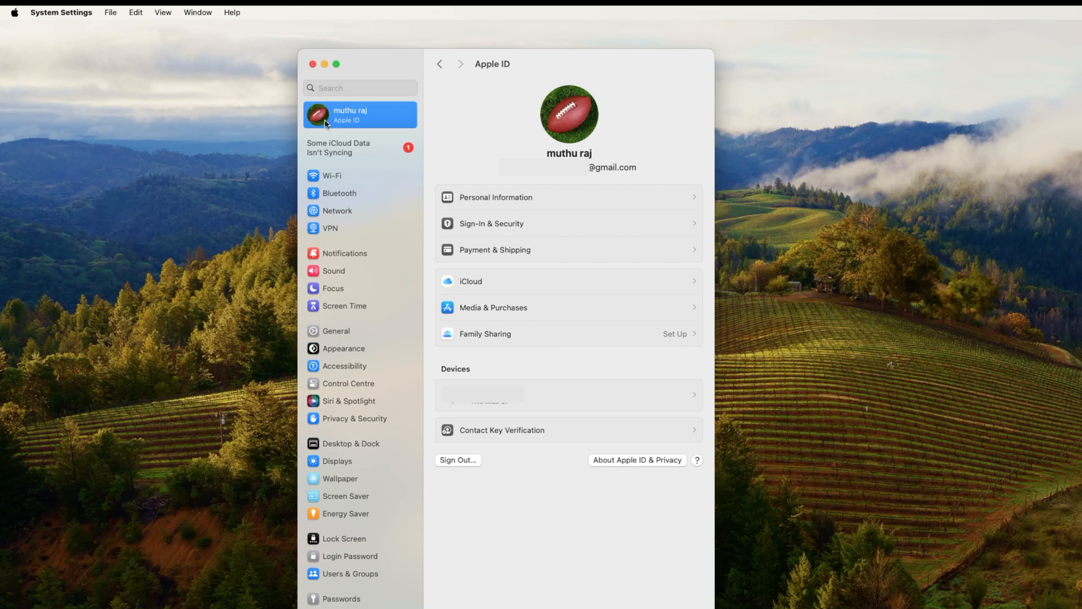
mouse_move(464, 528)
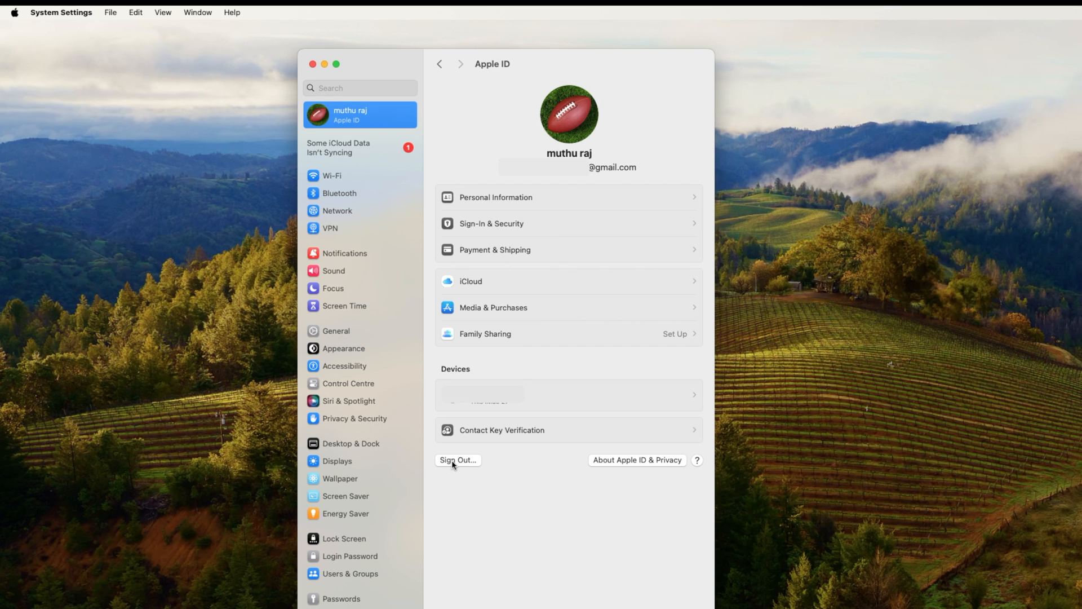
Sign out of the Apple ID without keeping Contacts, confirming the password to turn off Find My Mac
left_click(456, 460)
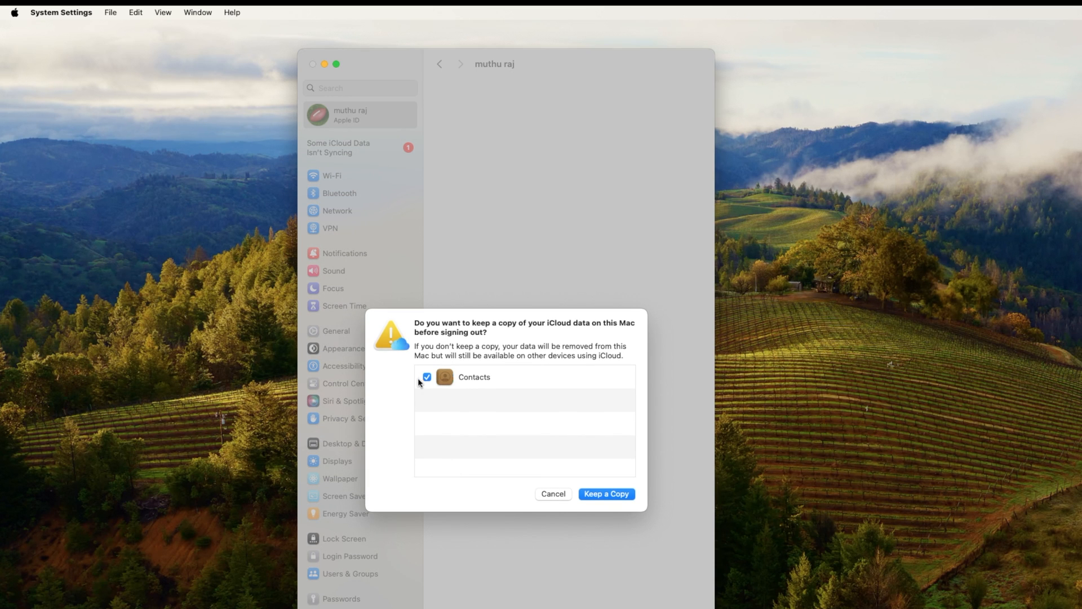
left_click(426, 377)
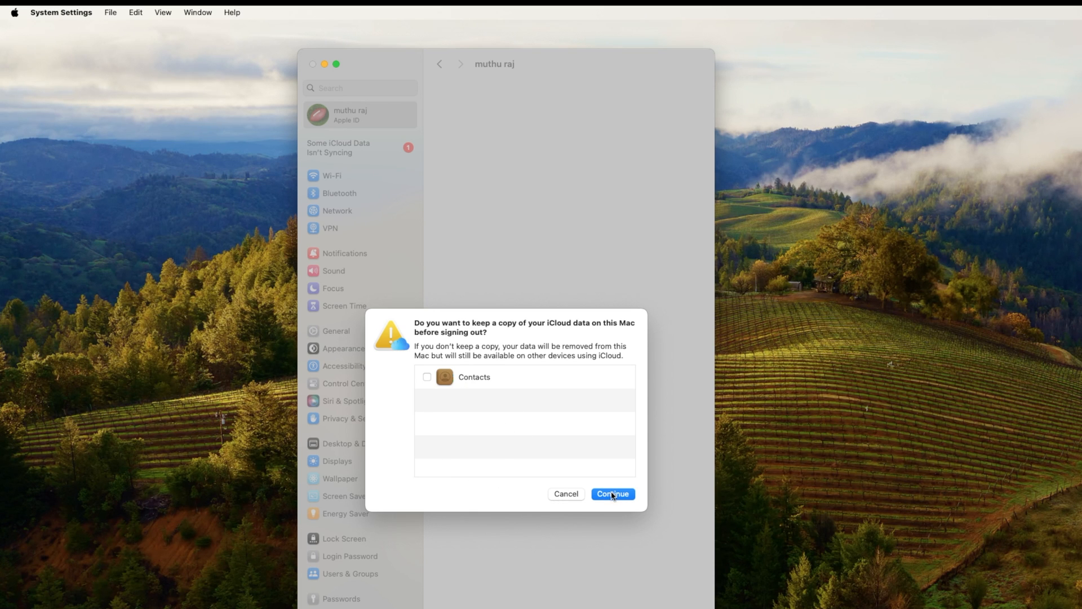
left_click(611, 493)
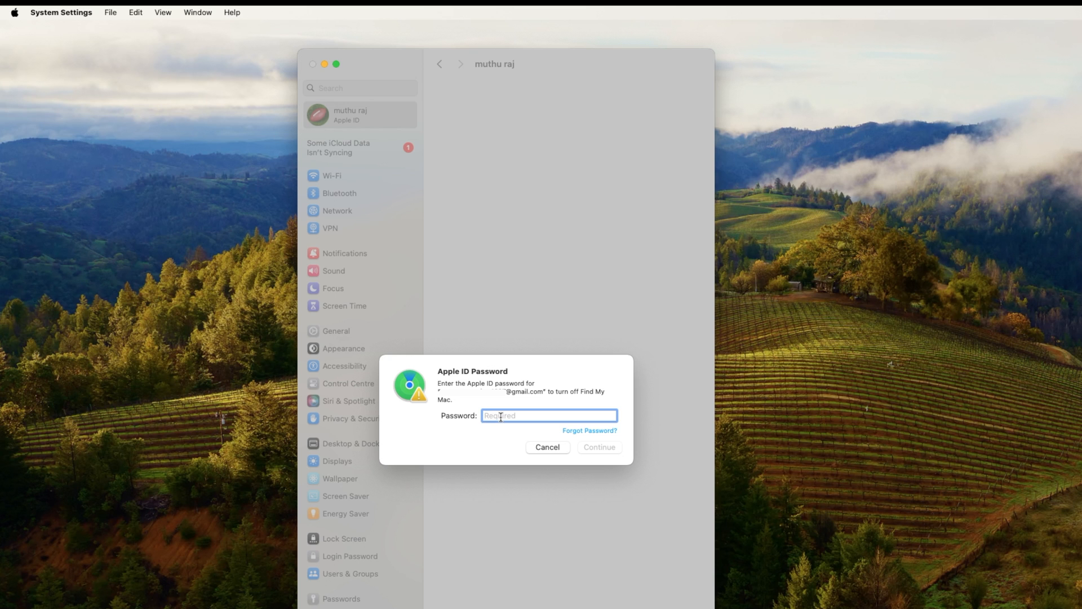
type("••••")
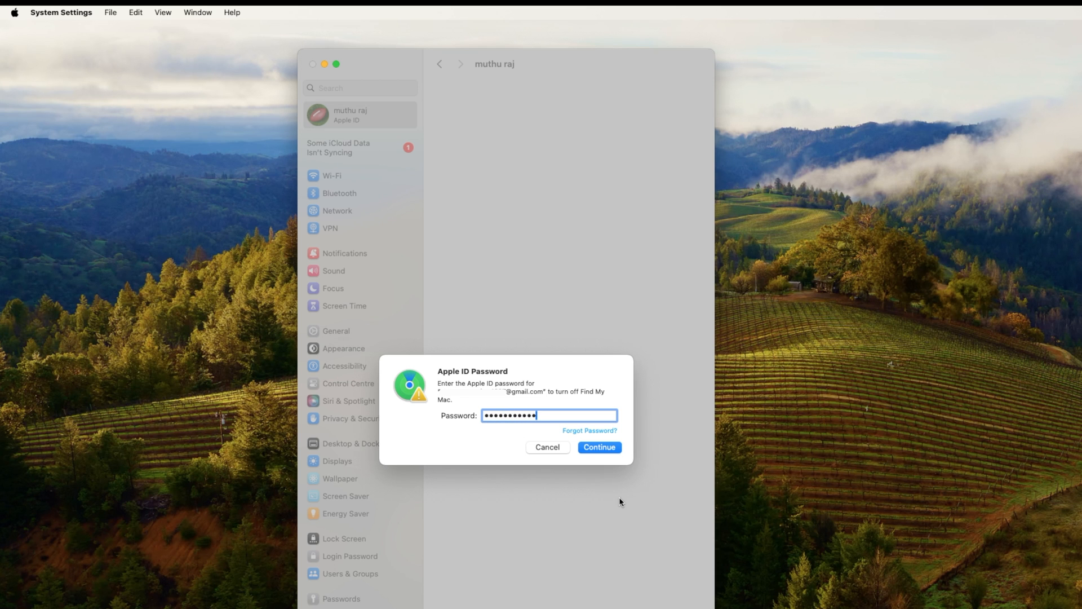
left_click(598, 447)
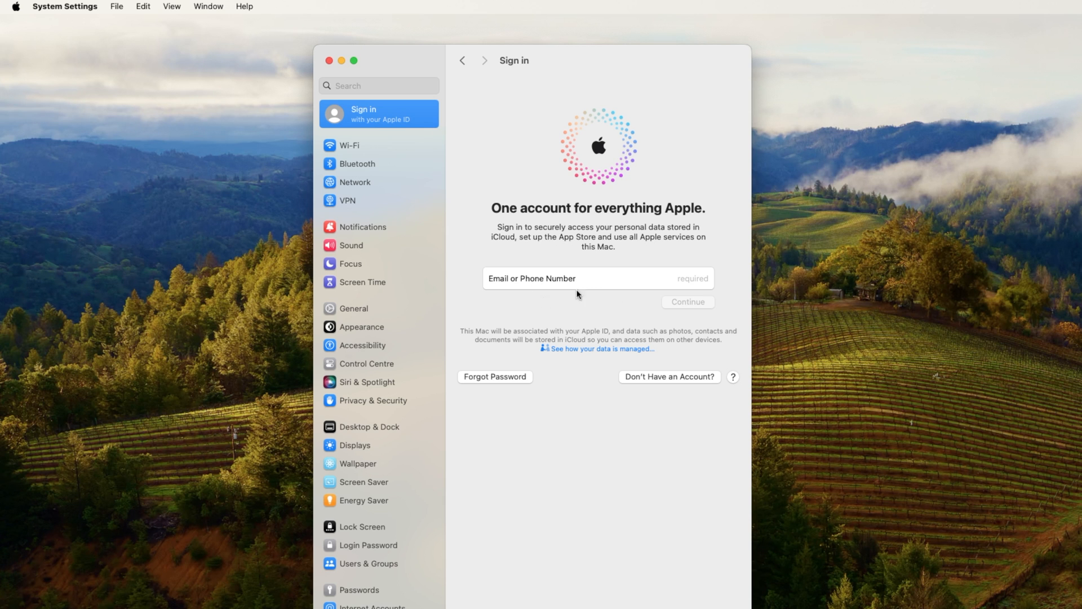
Shut the Mac down from the Apple menu so it can be started into macOS Recovery
left_click(17, 8)
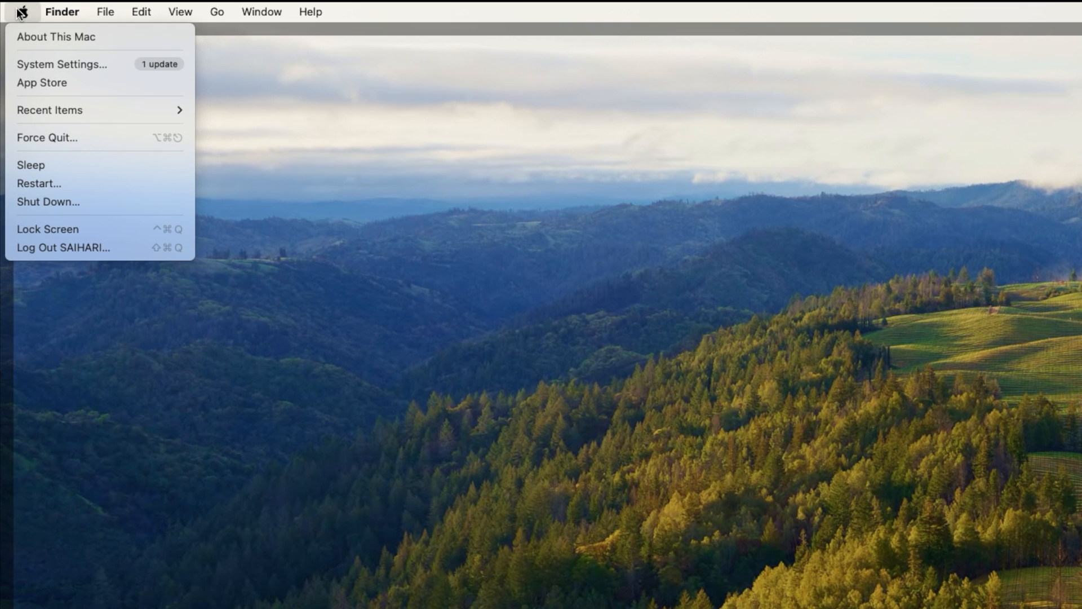
mouse_move(49, 202)
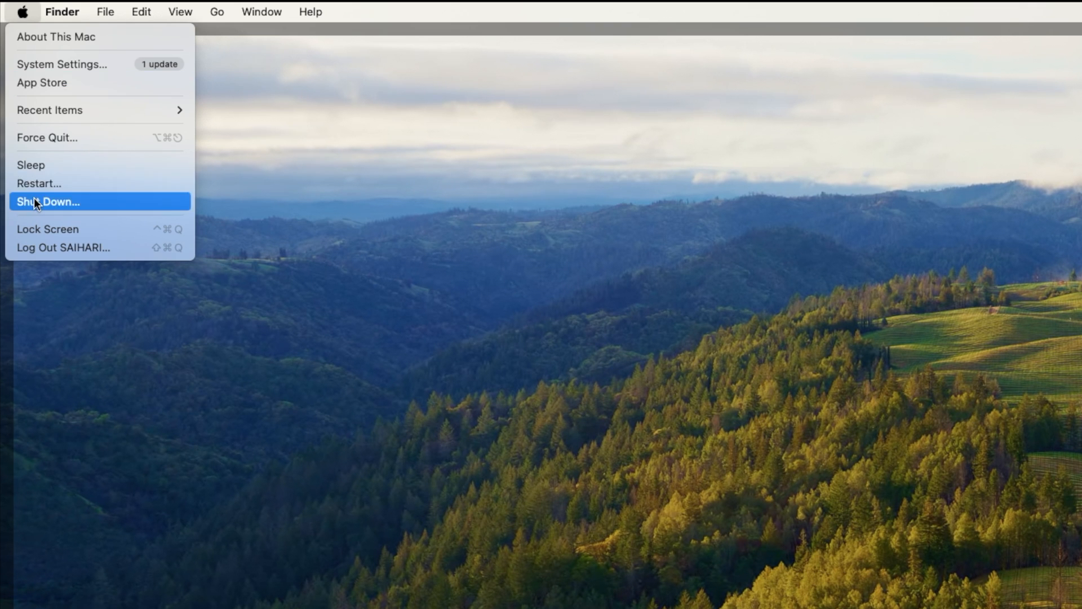
mouse_move(72, 210)
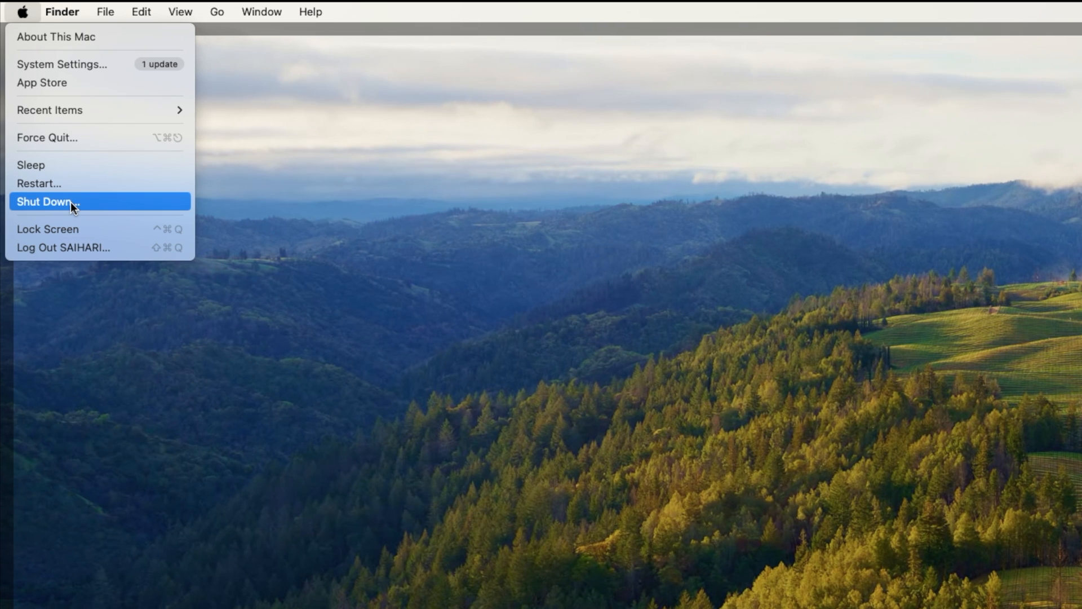
left_click(48, 202)
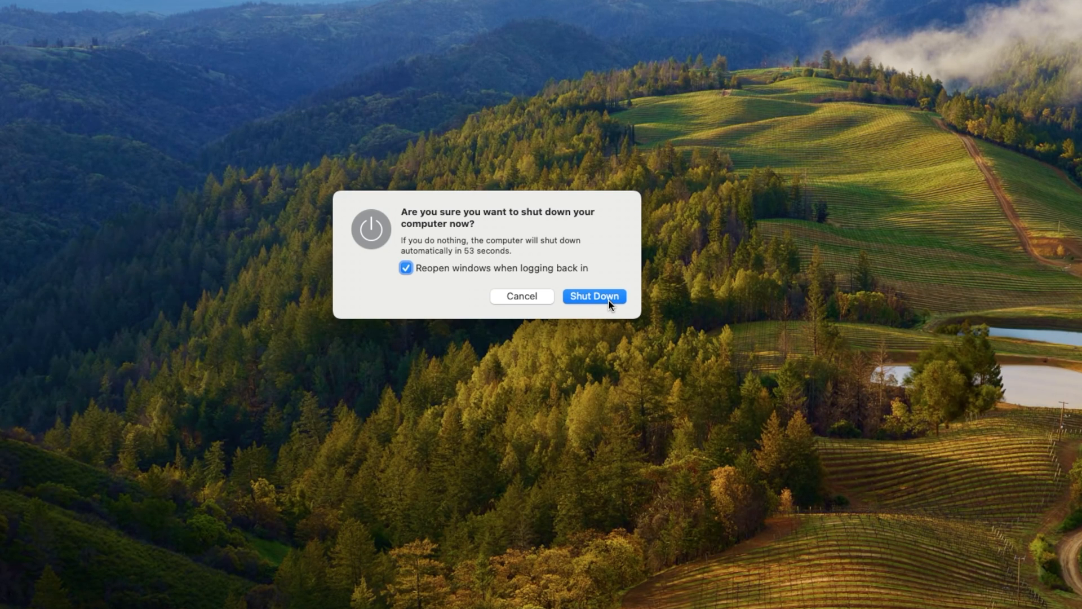
mouse_move(614, 309)
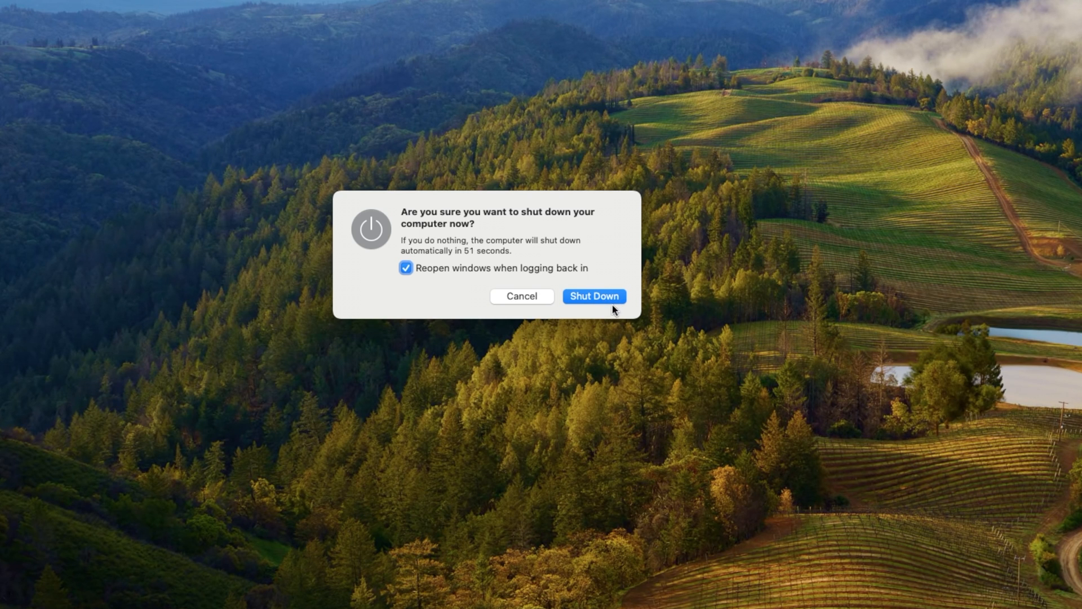
left_click(594, 295)
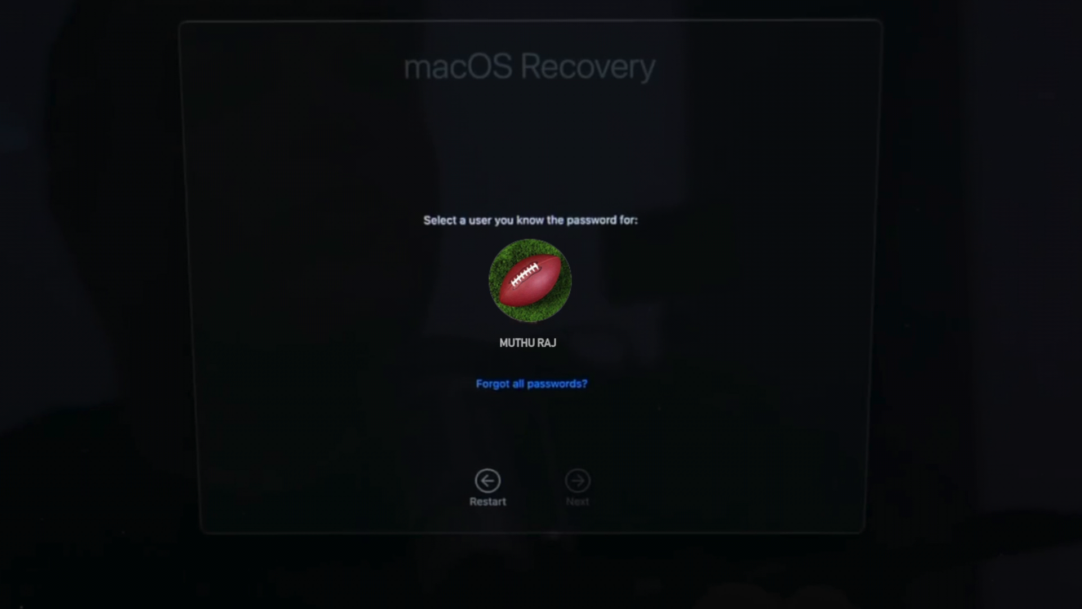
Authenticate as the Mac's only user to reach the Recovery utilities menu
left_click(530, 282)
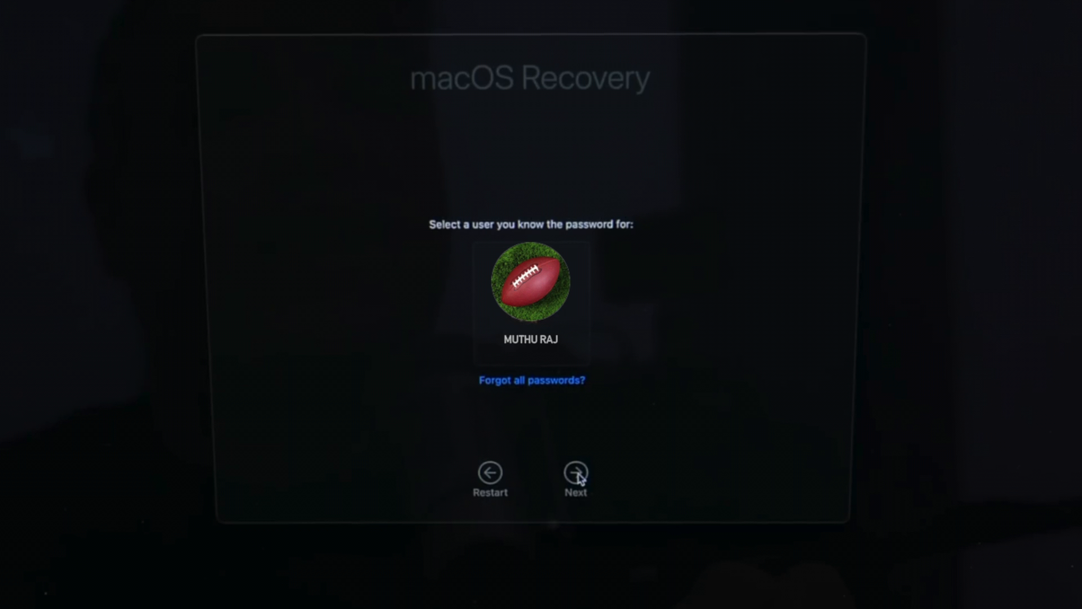
left_click(576, 475)
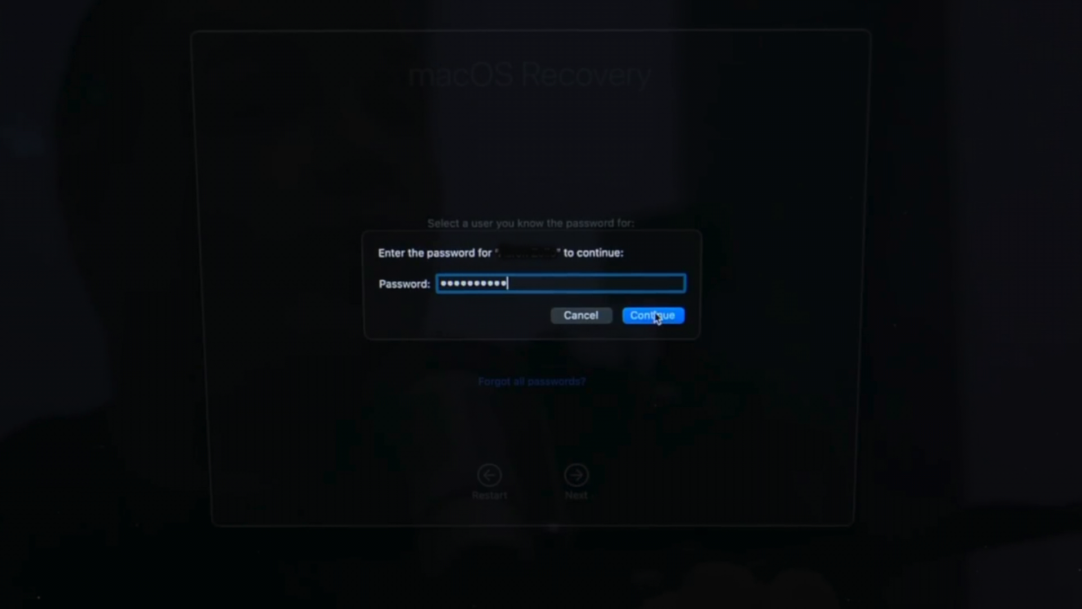
left_click(652, 315)
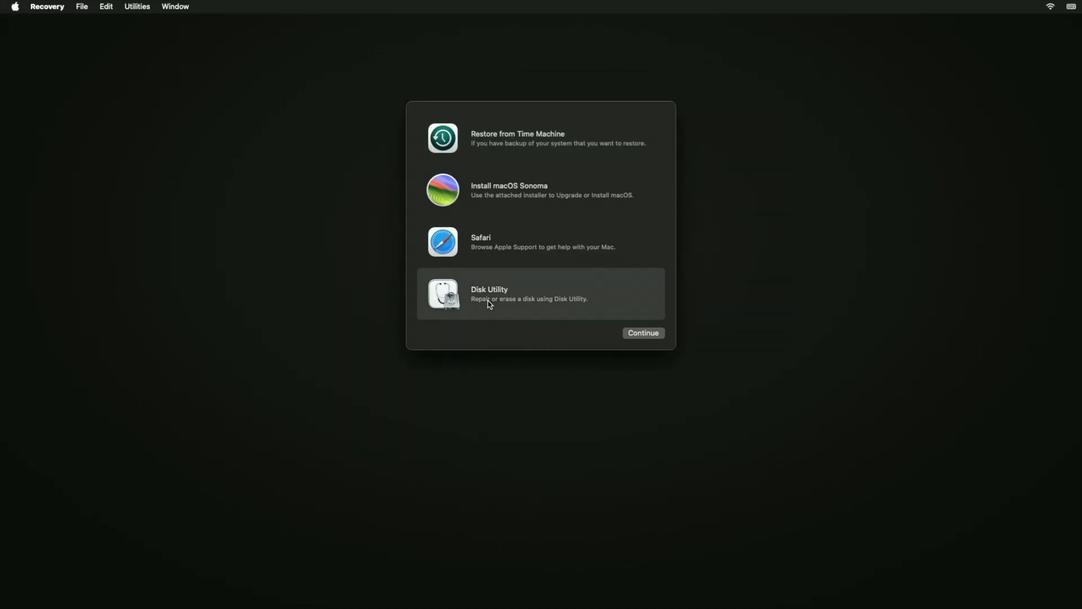
Show all devices, erase APPLE SSD AP0256Q Media as Macintosh HD (APFS) and erase the Mac and restart
left_click(641, 332)
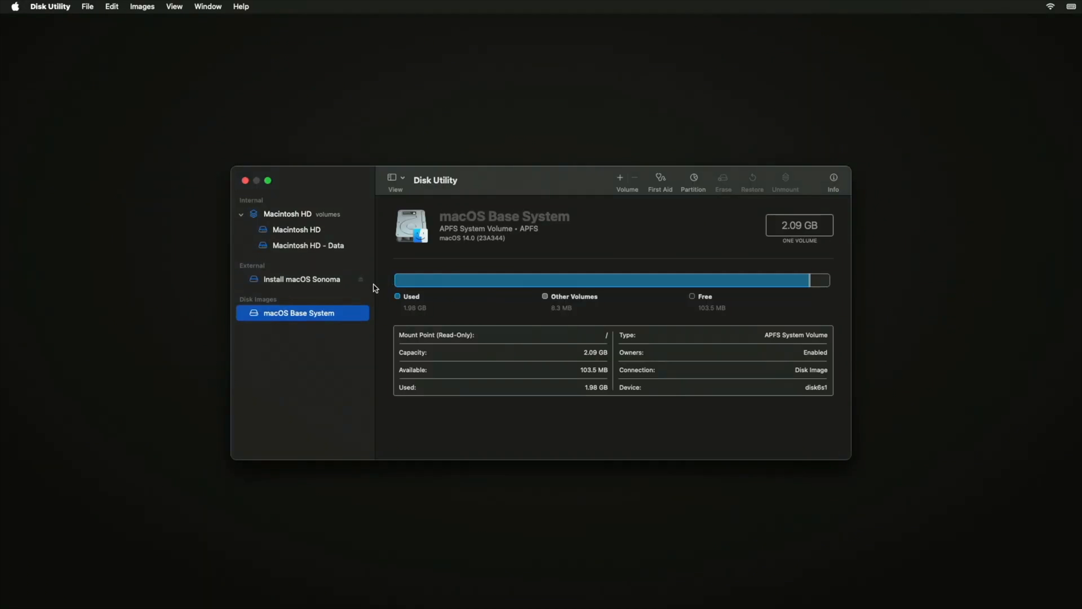
left_click(311, 213)
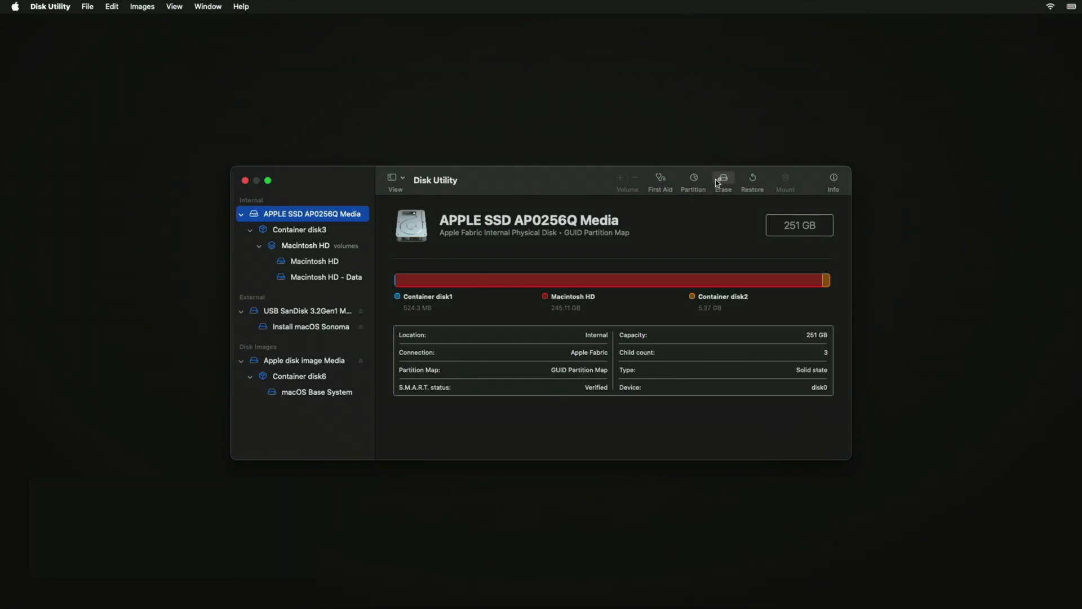
left_click(723, 177)
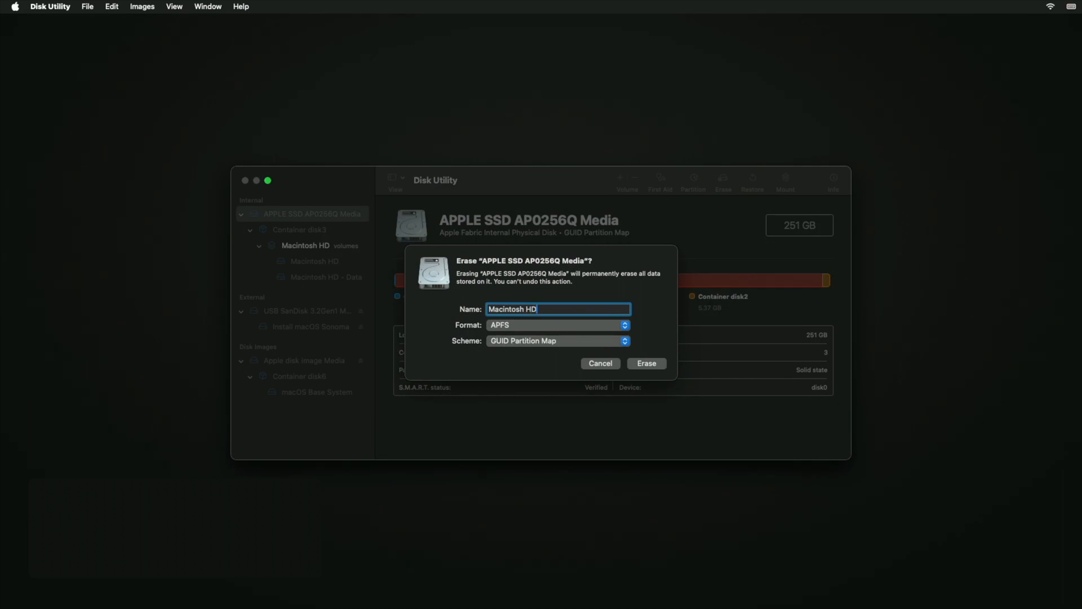
left_click(645, 363)
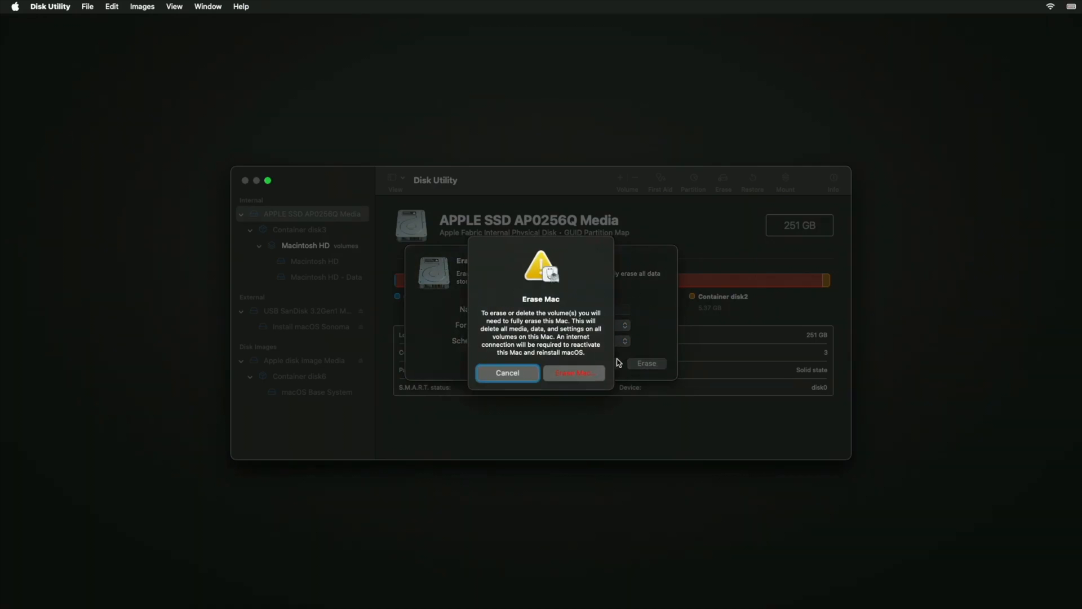
left_click(573, 374)
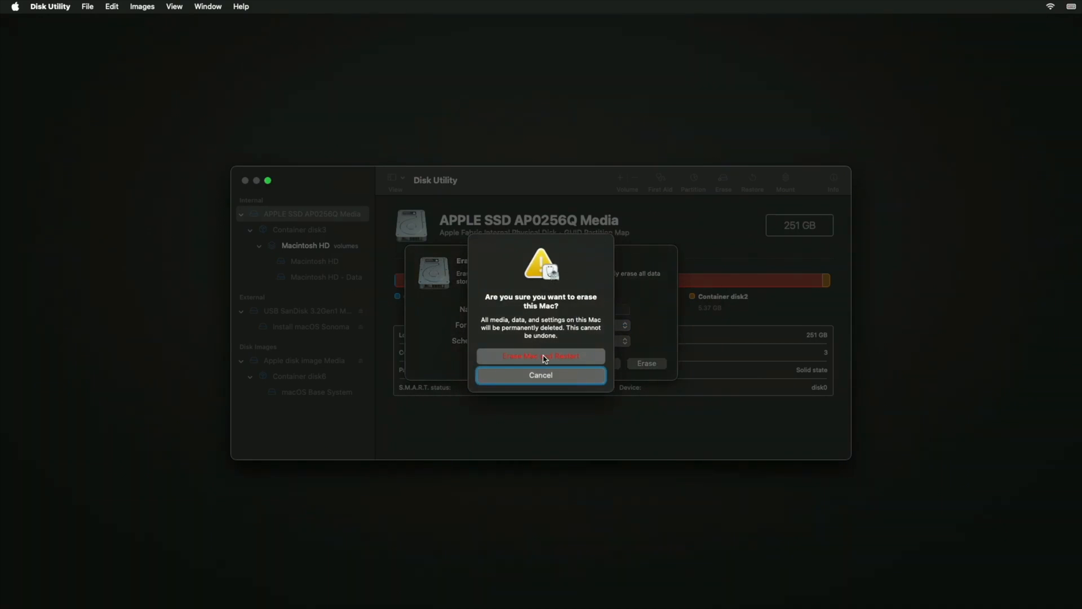
left_click(540, 355)
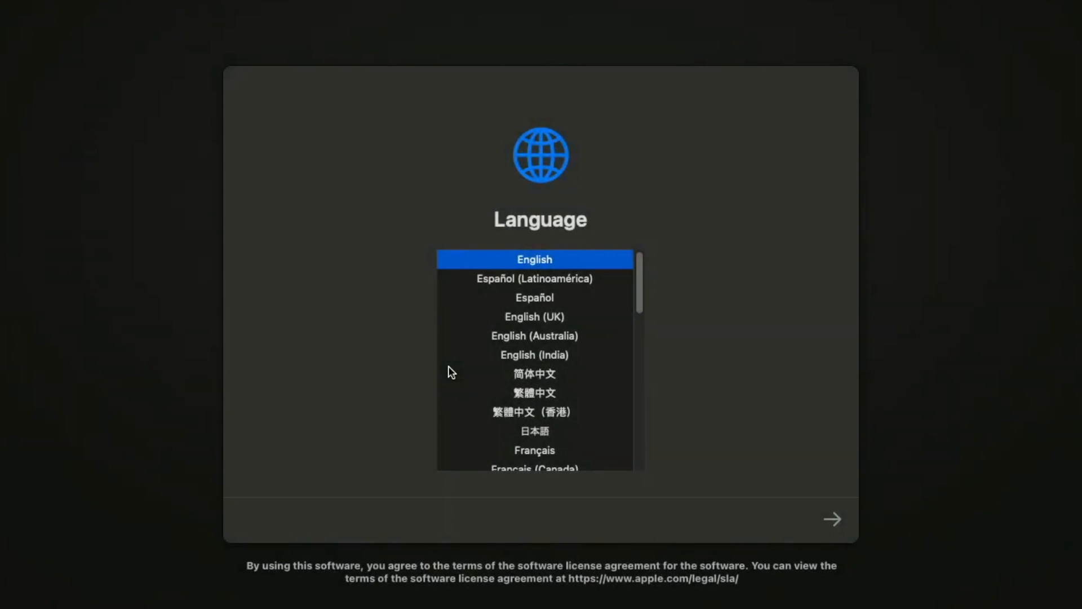
mouse_move(832, 521)
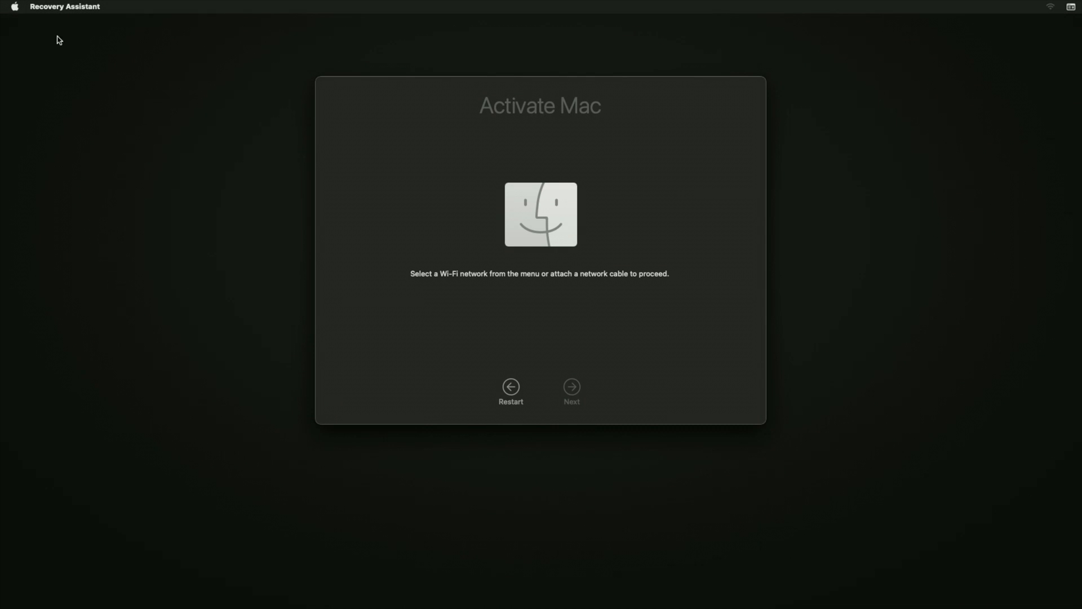
mouse_move(1047, 13)
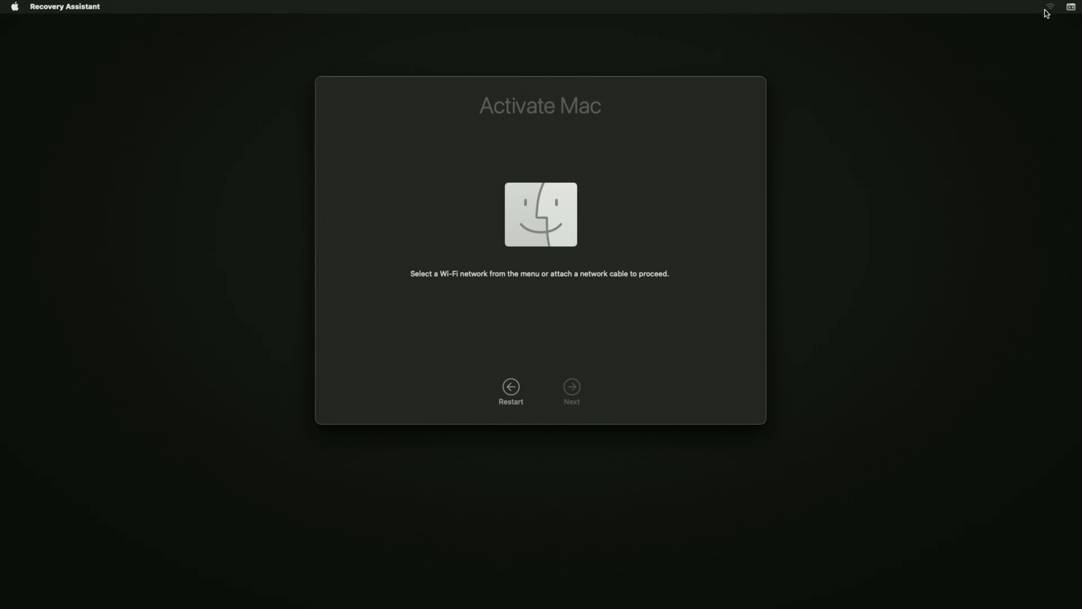
Join a Wi-Fi network to activate the Mac, then exit back to the Recovery options
left_click(1050, 7)
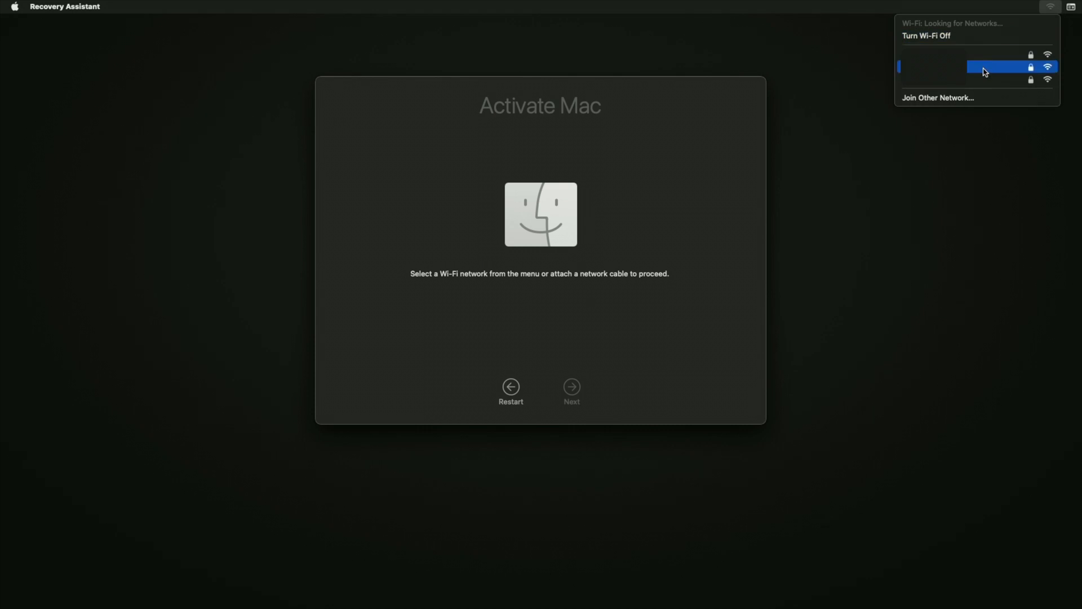
left_click(985, 66)
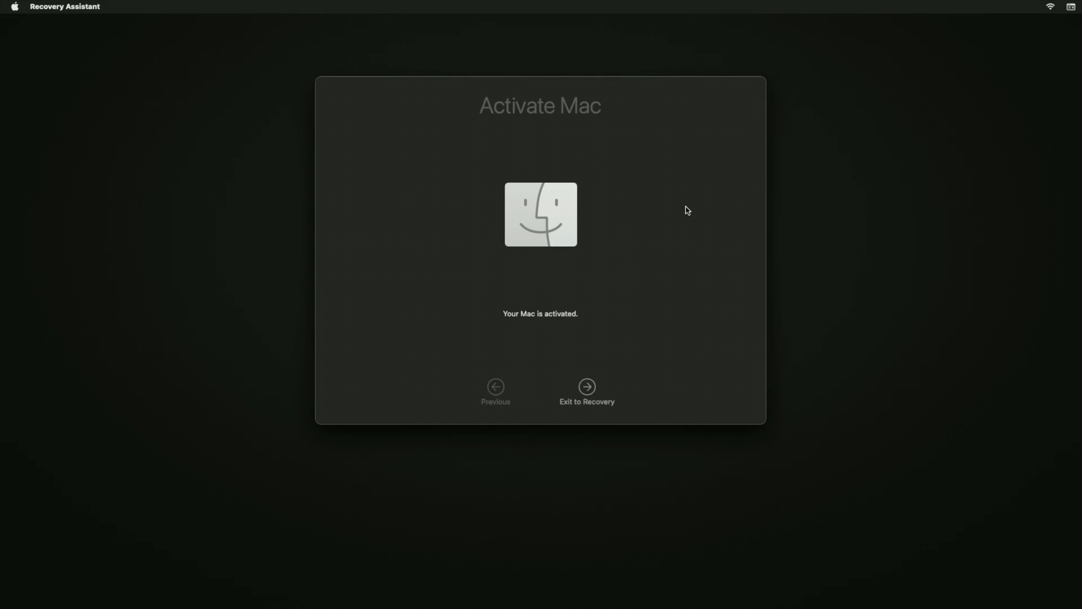
left_click(586, 391)
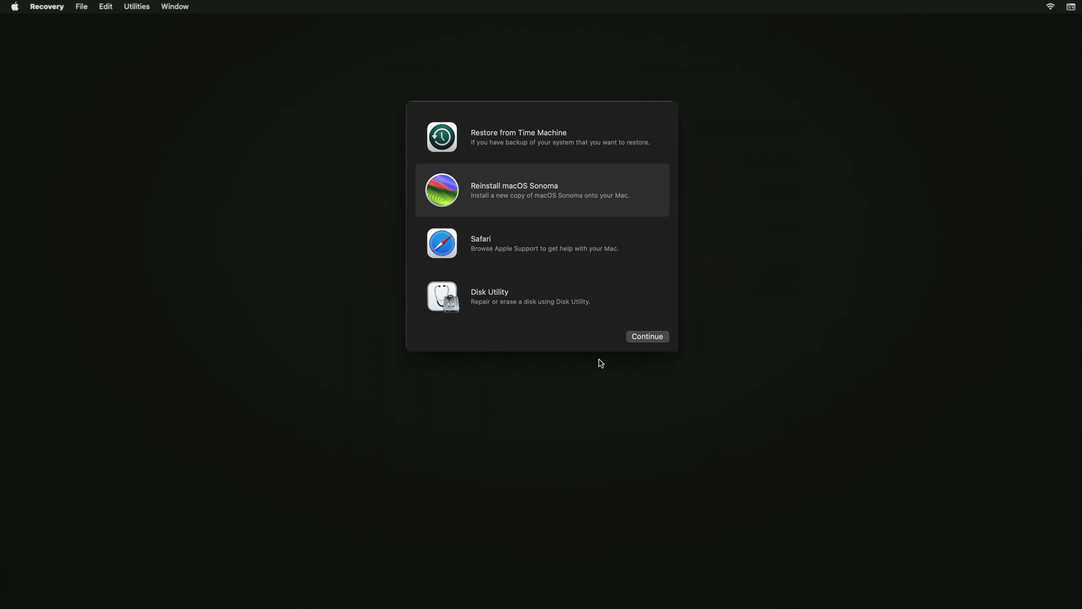
Reinstall macOS Sonoma onto Macintosh HD, agreeing to the software license
left_click(647, 336)
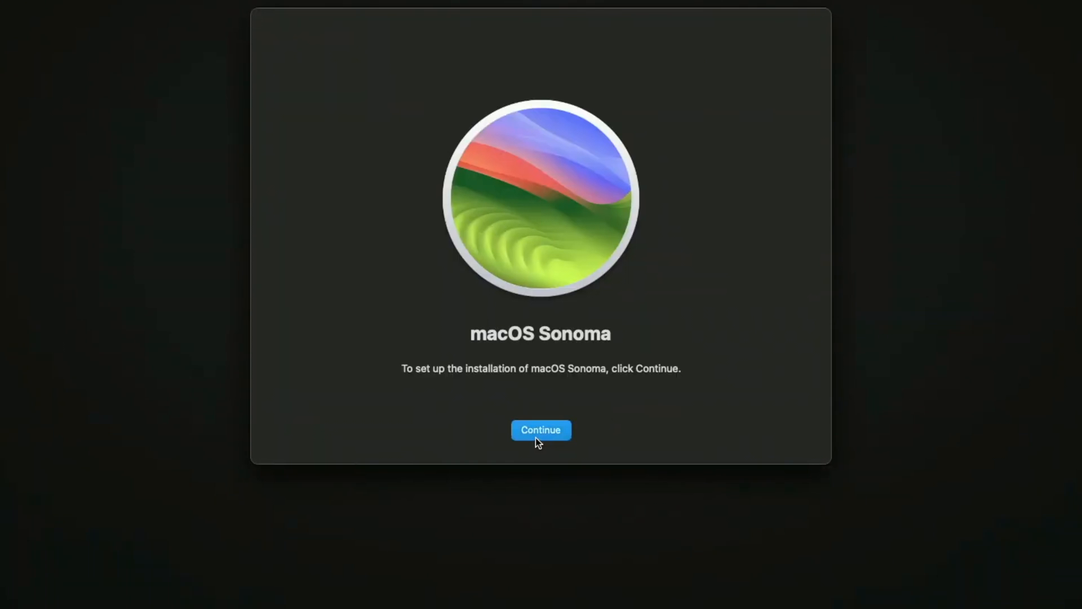
left_click(540, 429)
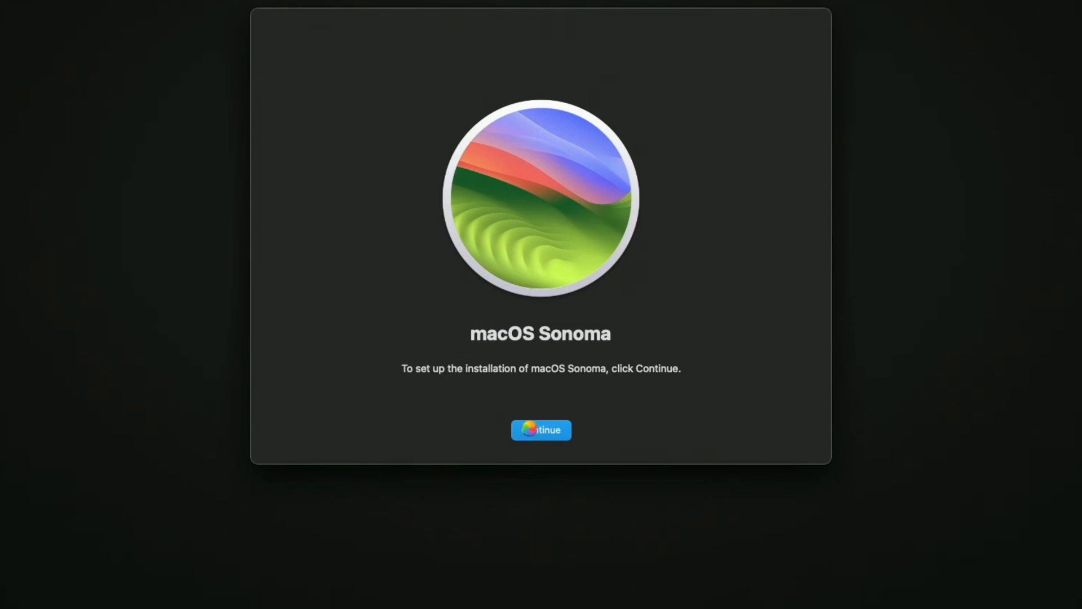
left_click(541, 430)
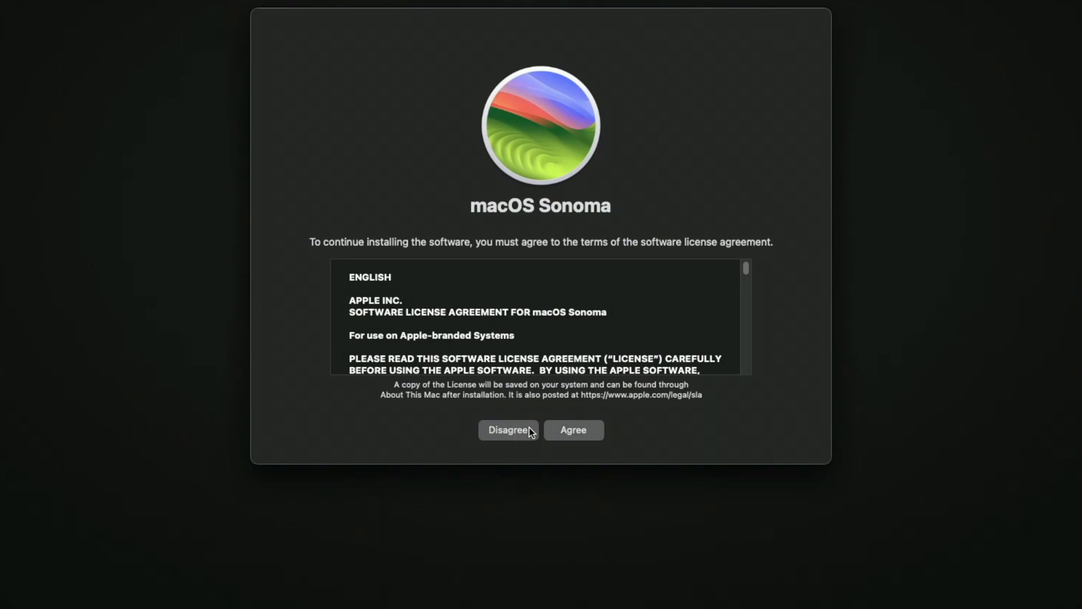
left_click(573, 430)
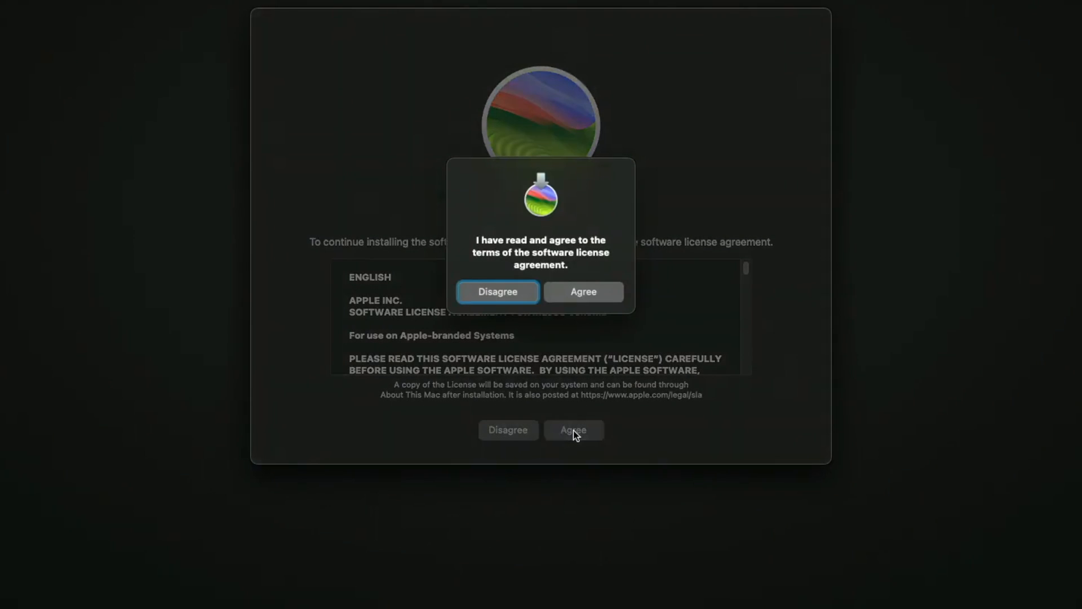
left_click(583, 291)
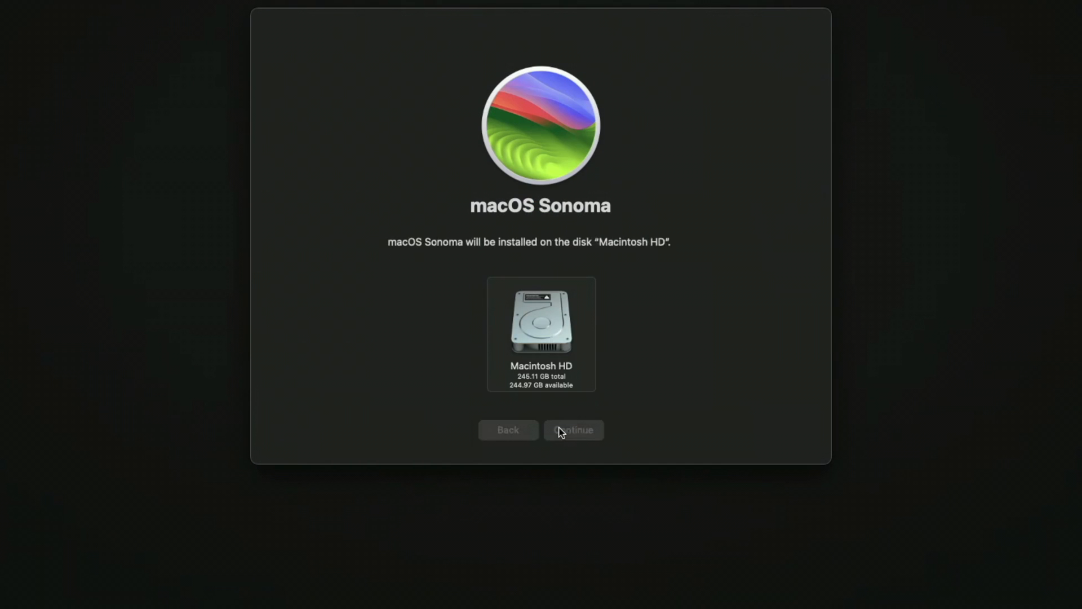
left_click(573, 429)
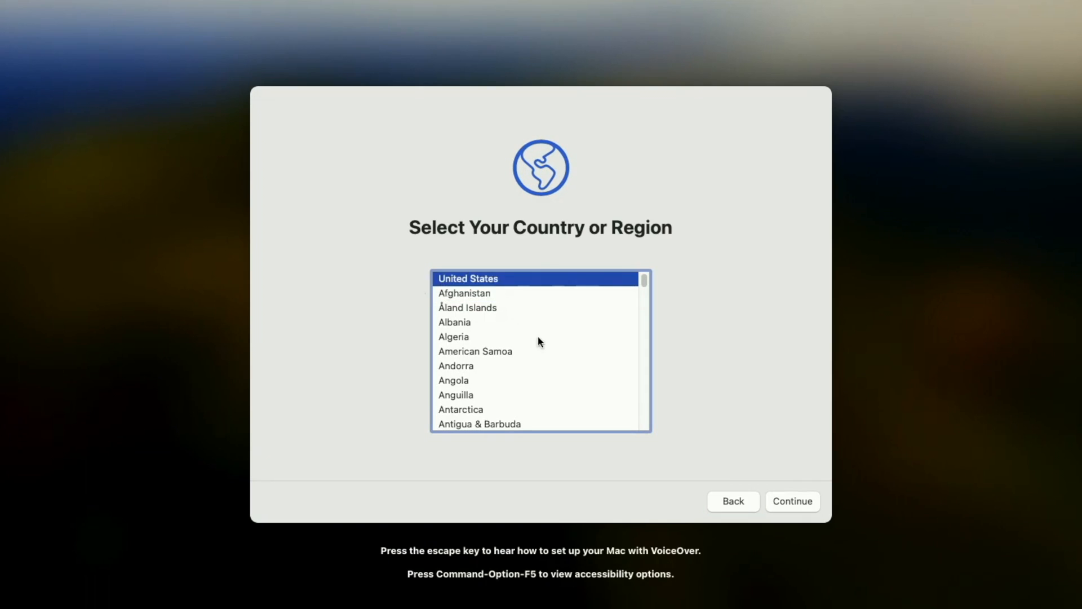
Keep United States, skip Wi-Fi, and continue past Data & Privacy and computer account to Analytics
left_click(792, 501)
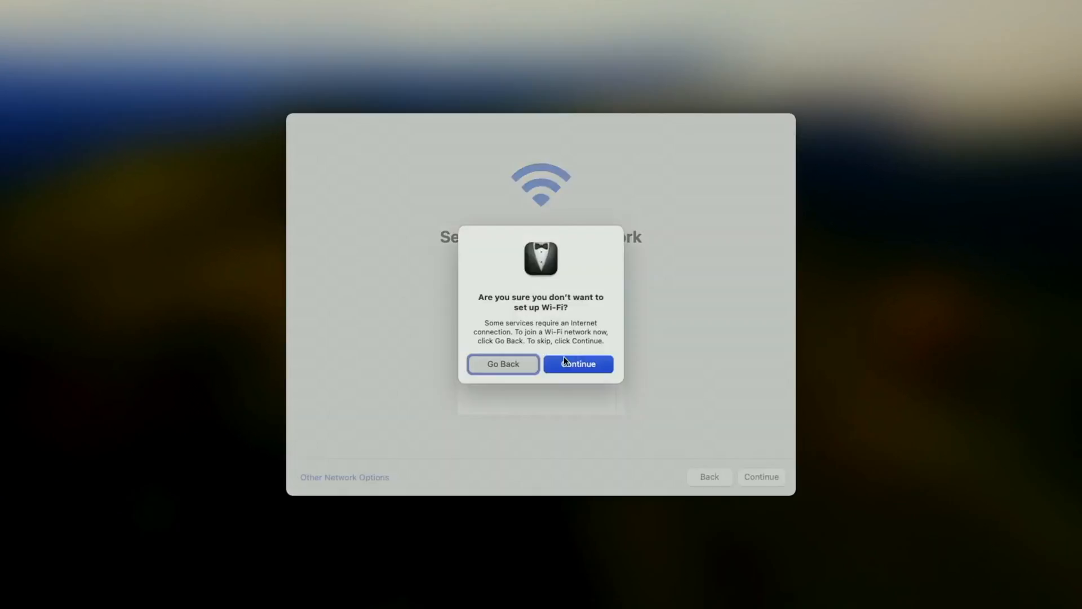
left_click(503, 364)
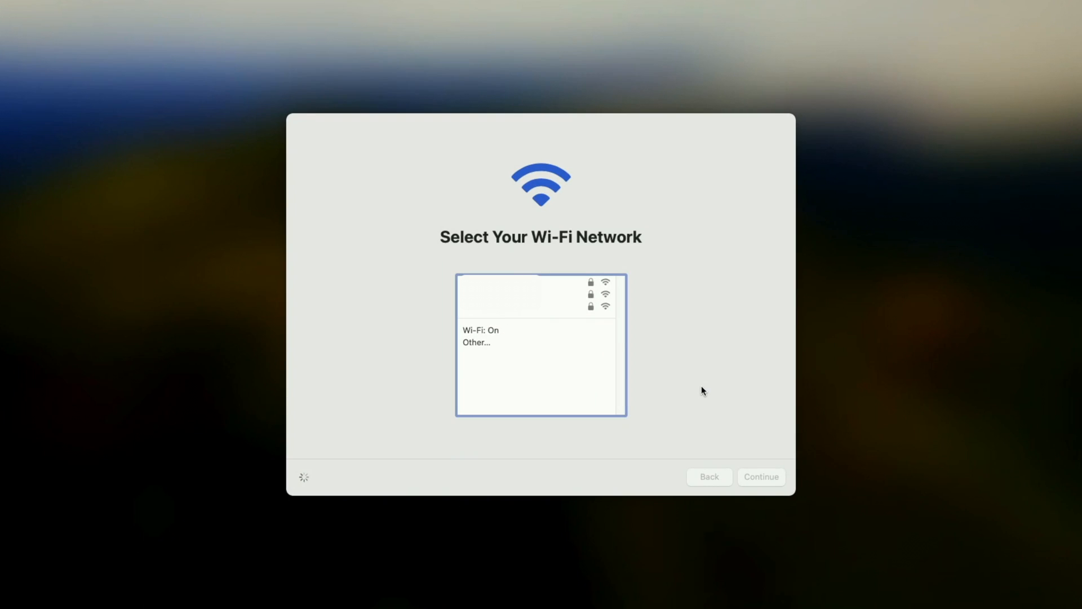
left_click(760, 476)
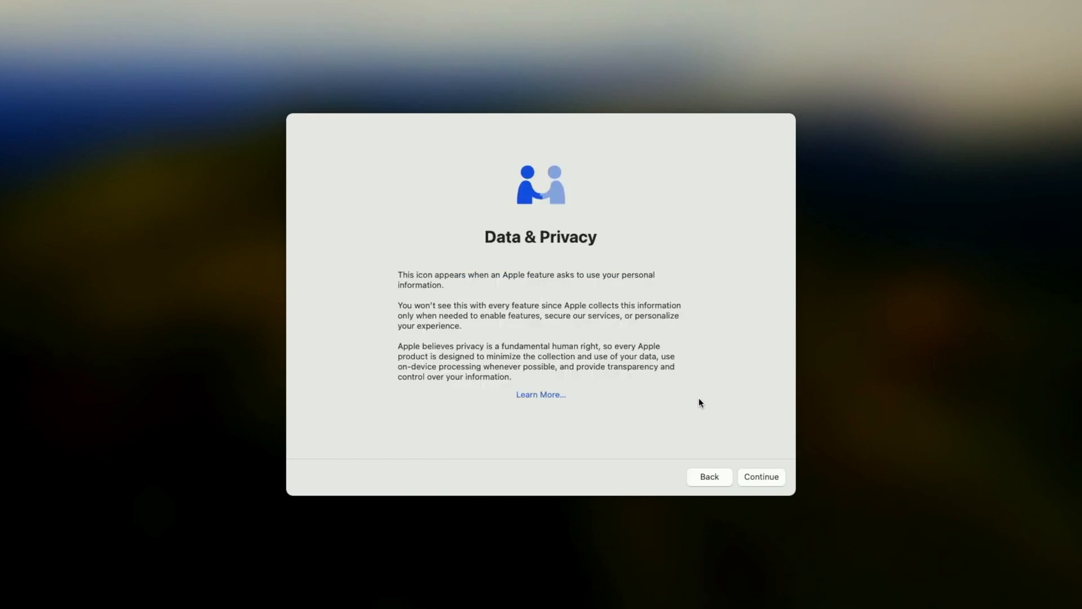
left_click(760, 475)
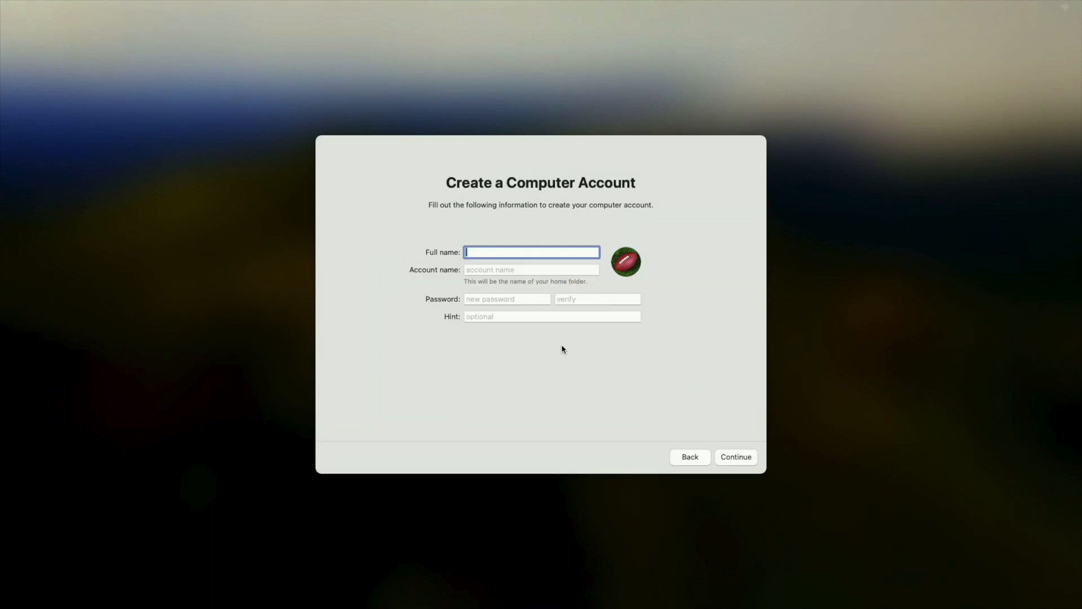
left_click(736, 457)
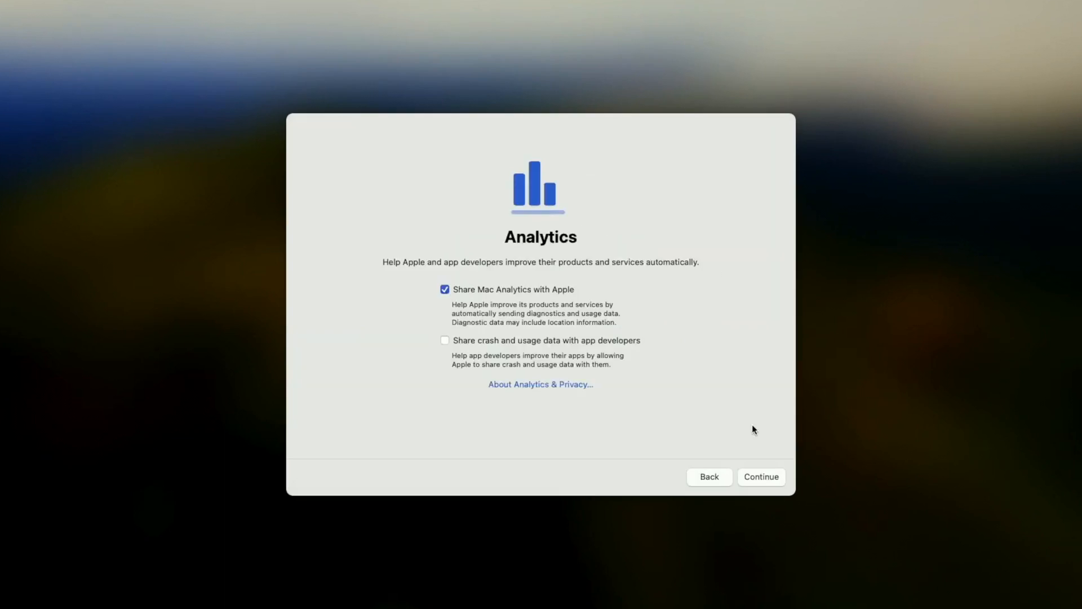